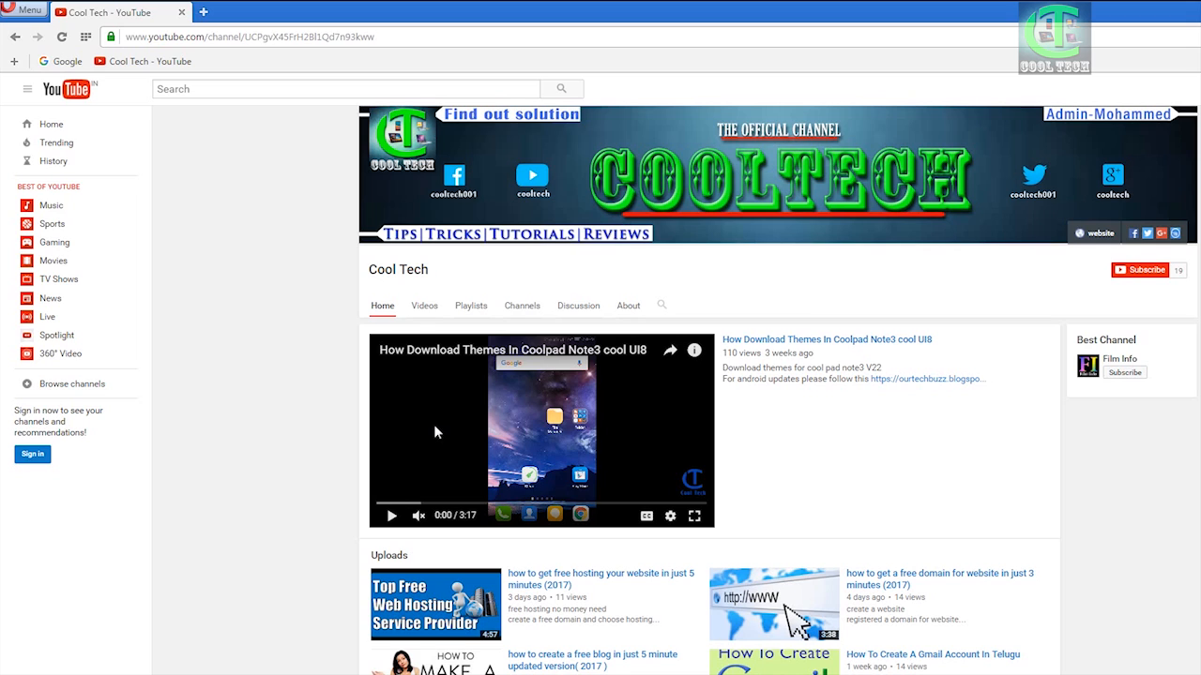
mouse_move(422, 459)
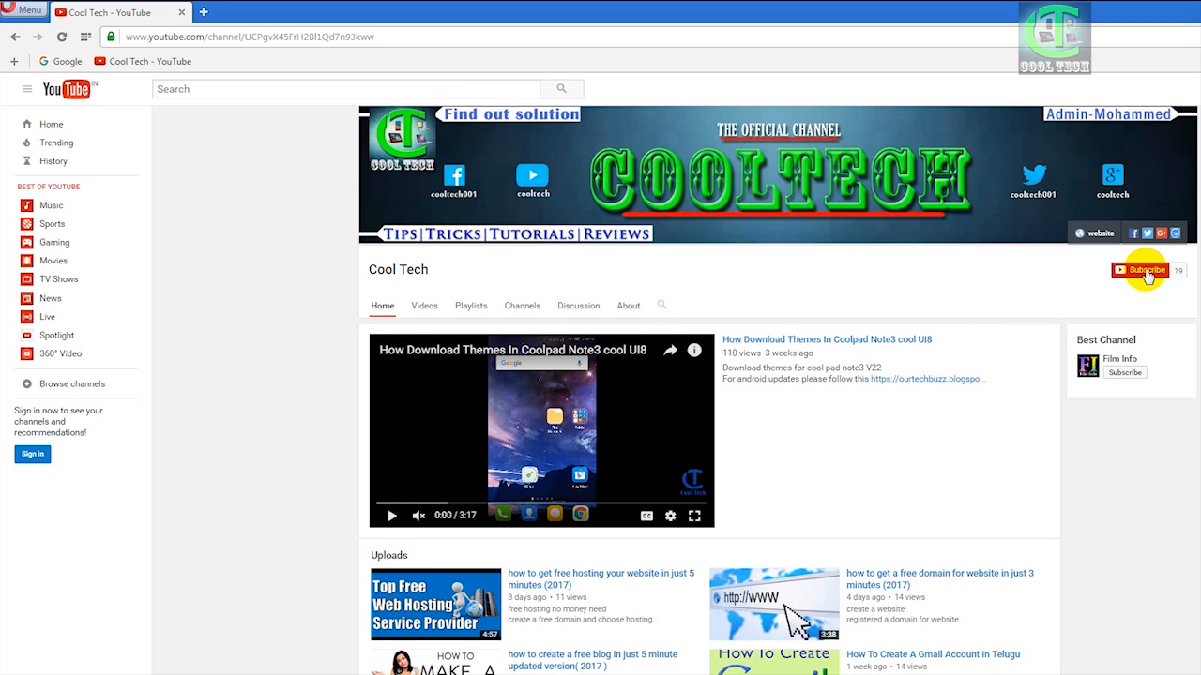
mouse_move(759, 272)
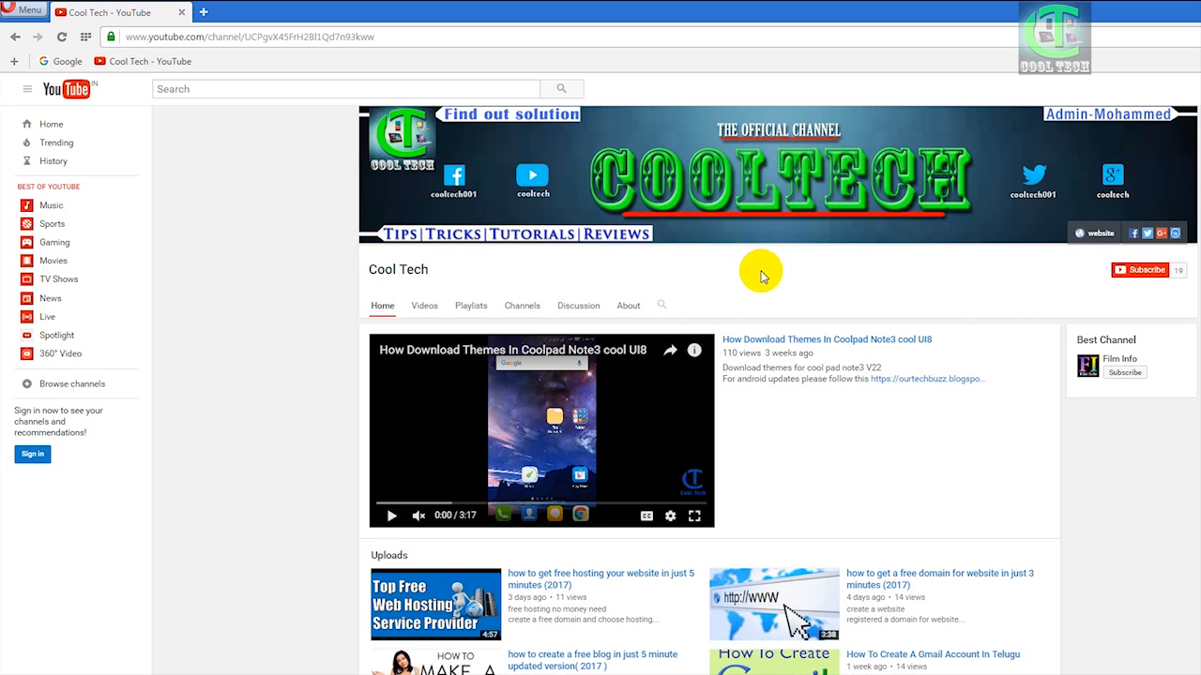
mouse_move(204, 15)
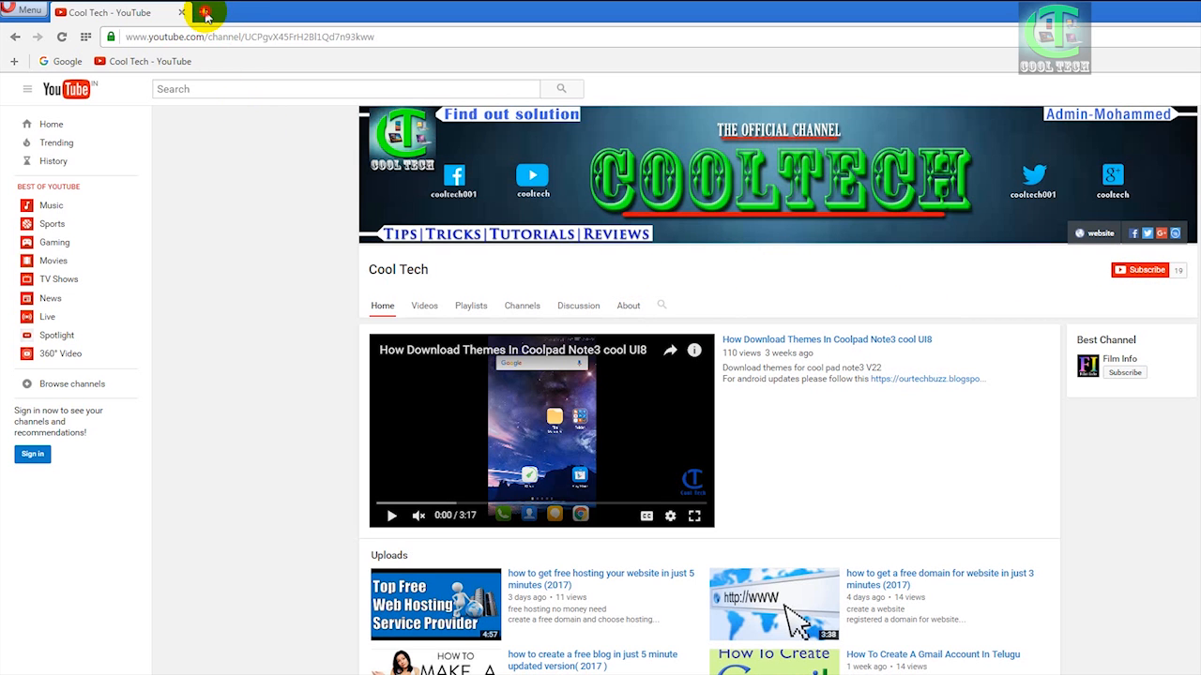
Step: Sign in to Google in a new tab as kanekane11
left_click(173, 11)
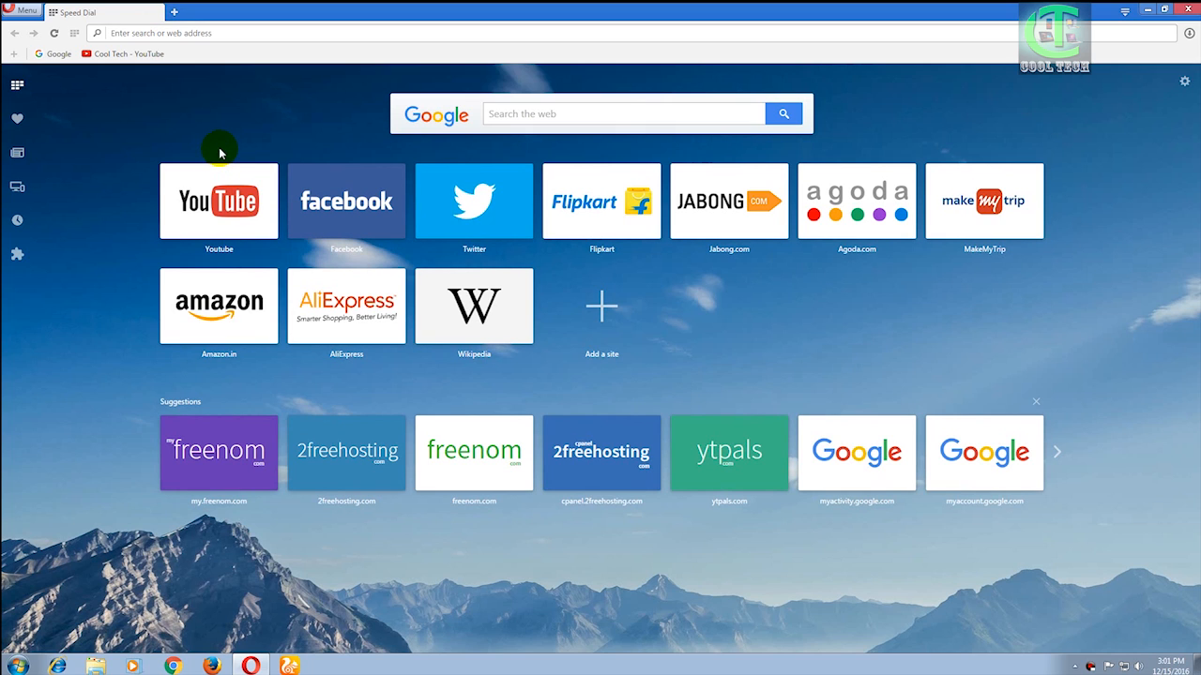
mouse_move(828, 451)
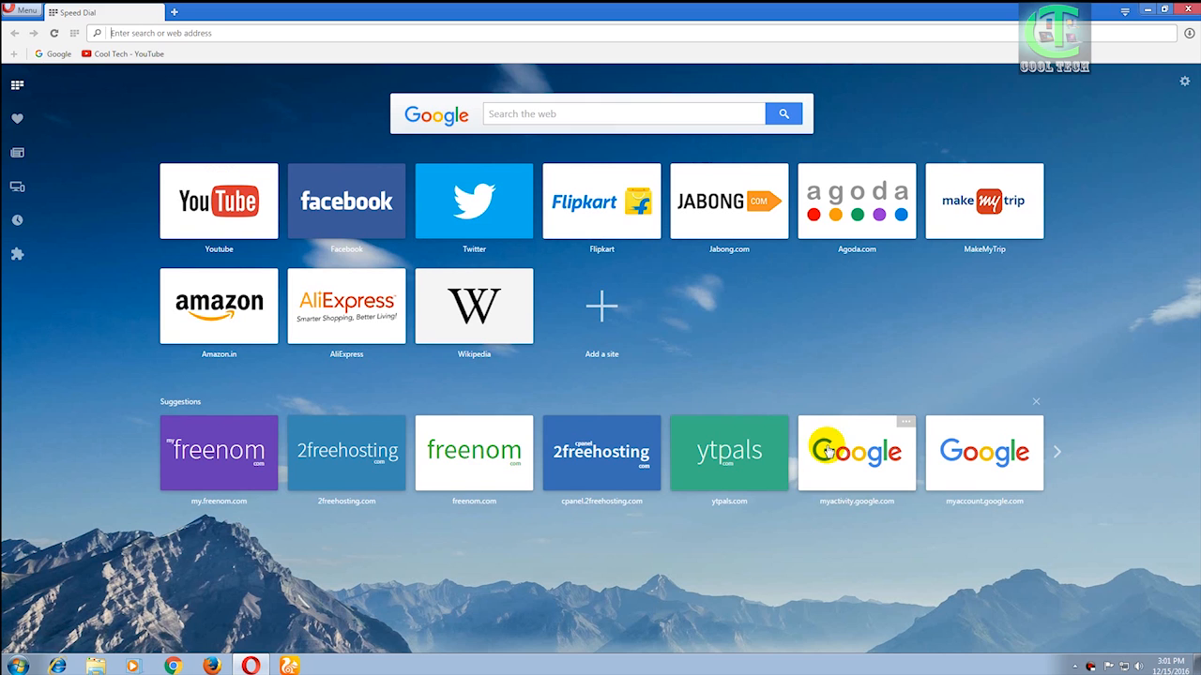
left_click(854, 452)
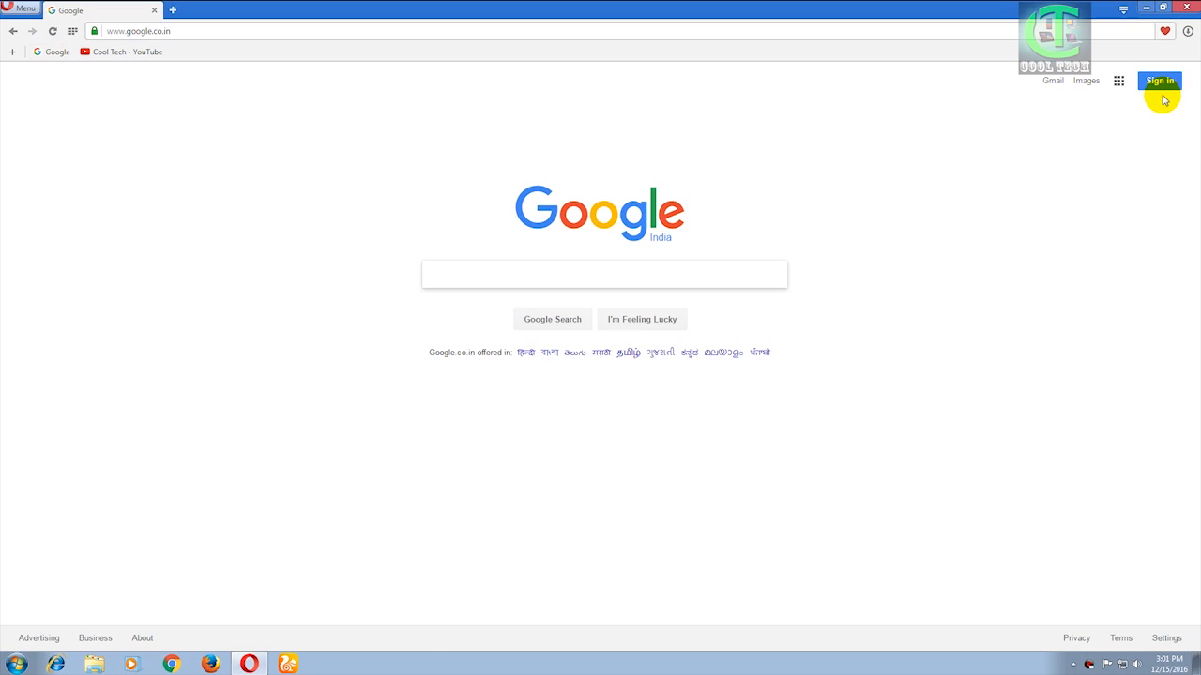
left_click(1159, 80)
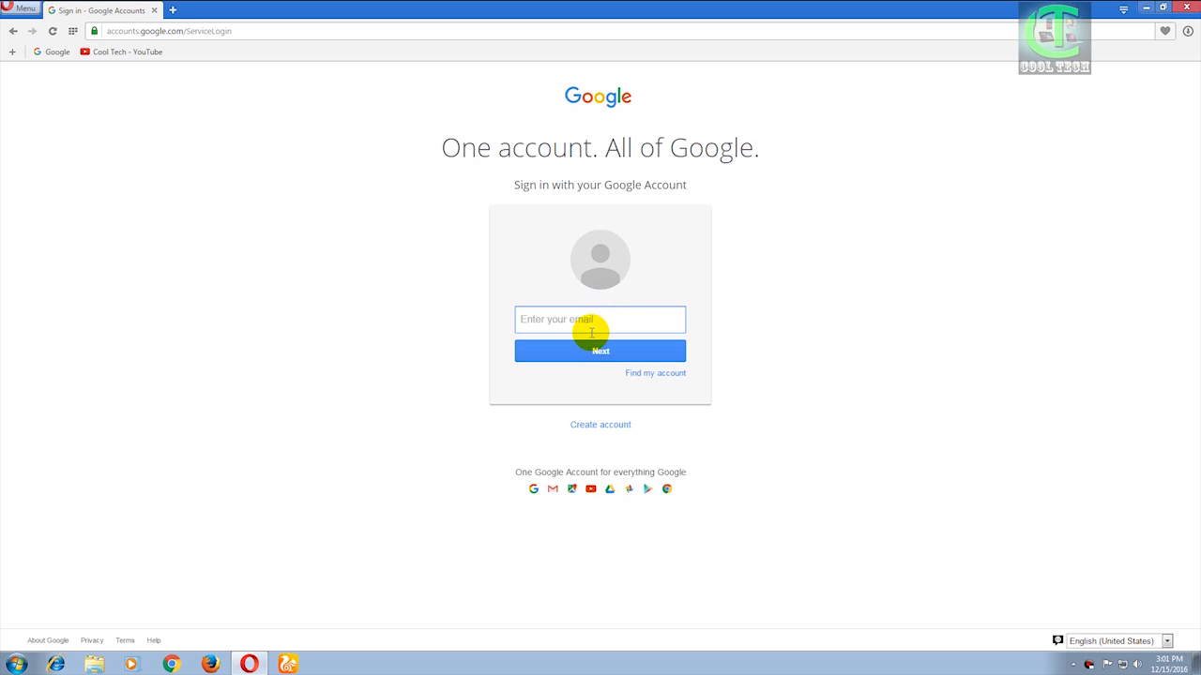
type("kanekane11")
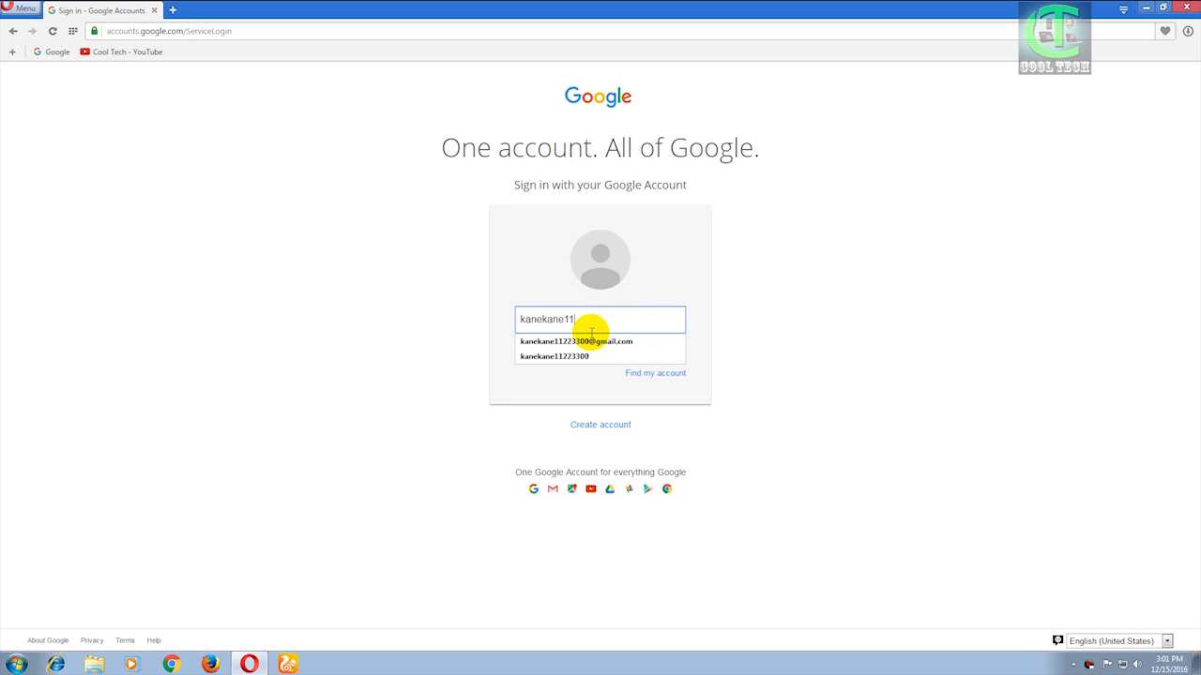
left_click(575, 342)
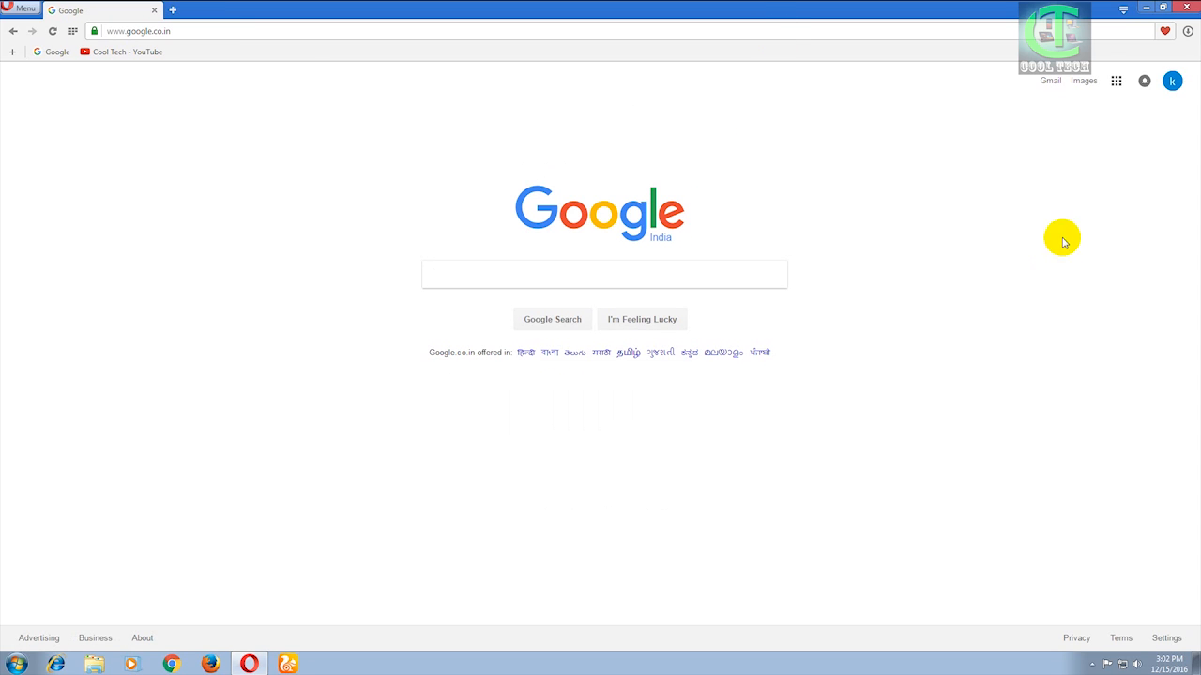
Step: Show the Google apps list from the search home page
left_click(1115, 81)
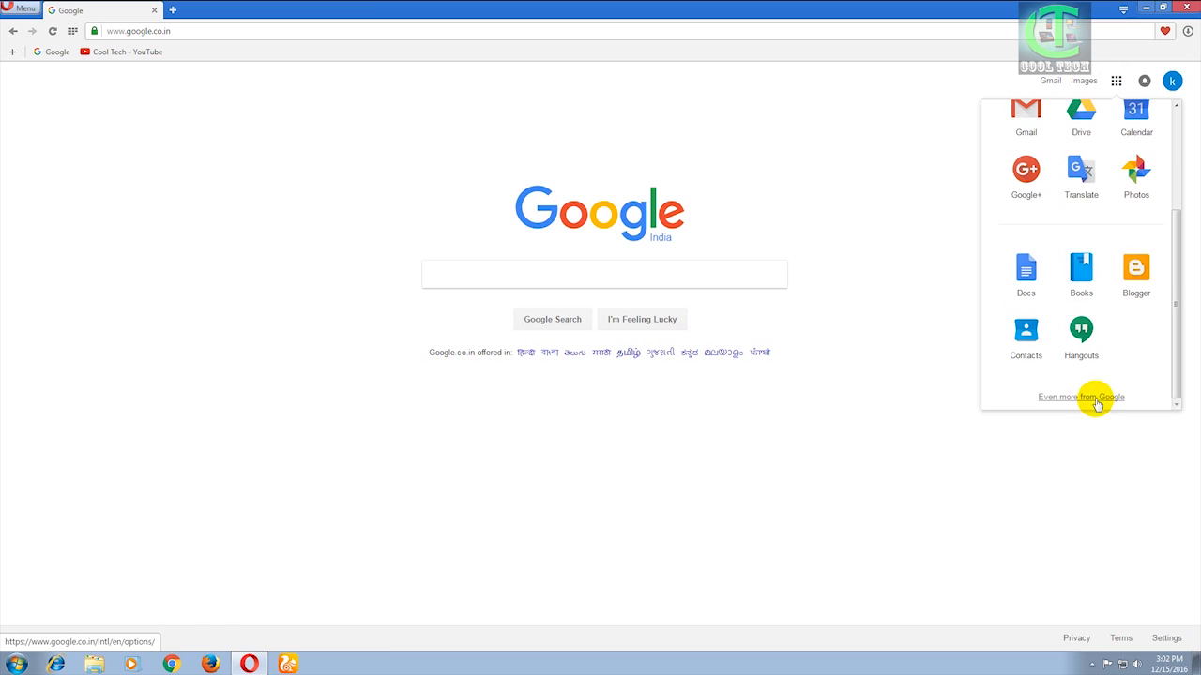
mouse_move(1080, 272)
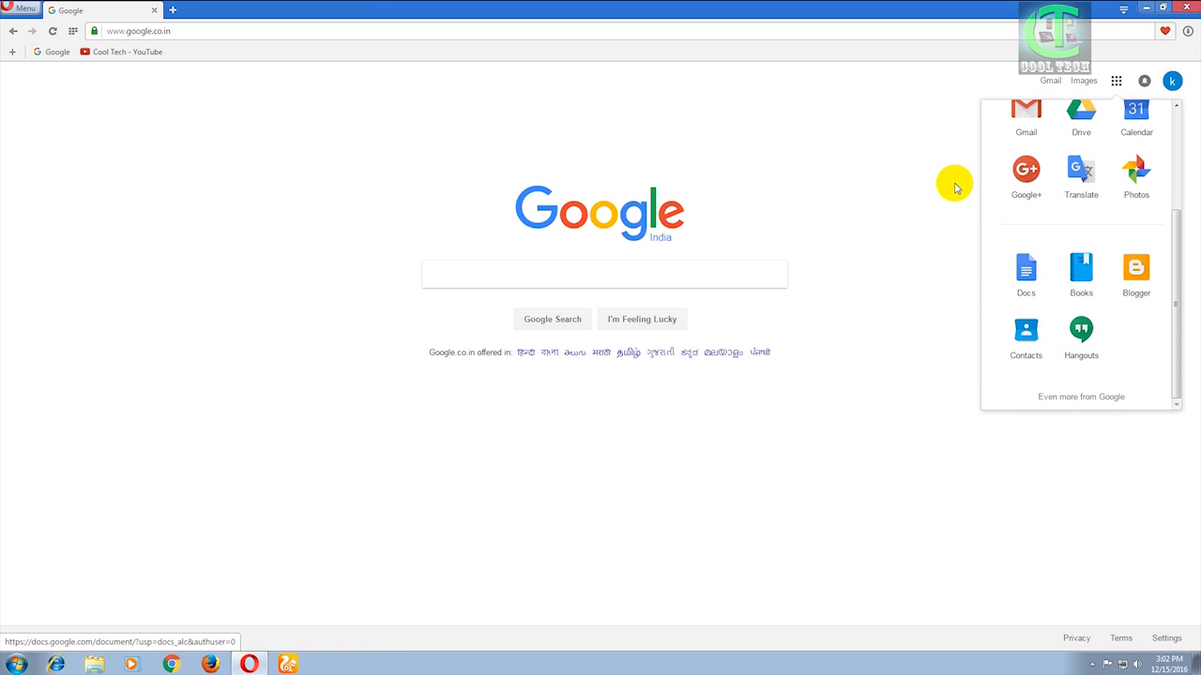
mouse_move(883, 225)
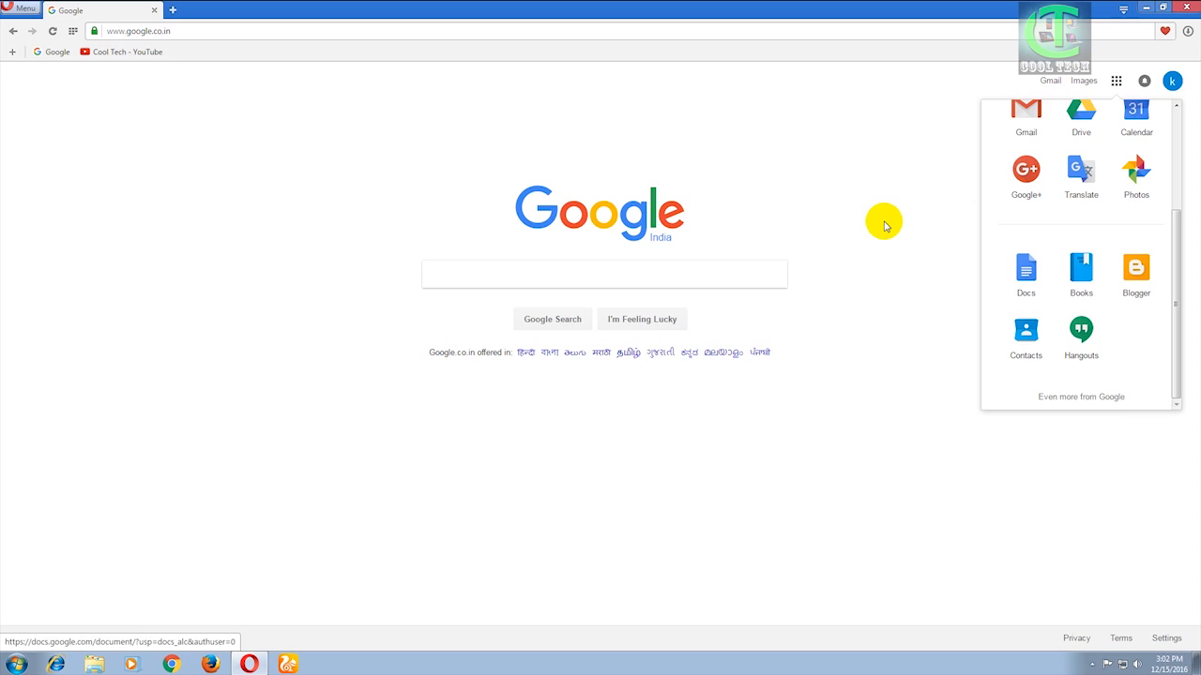
mouse_move(946, 195)
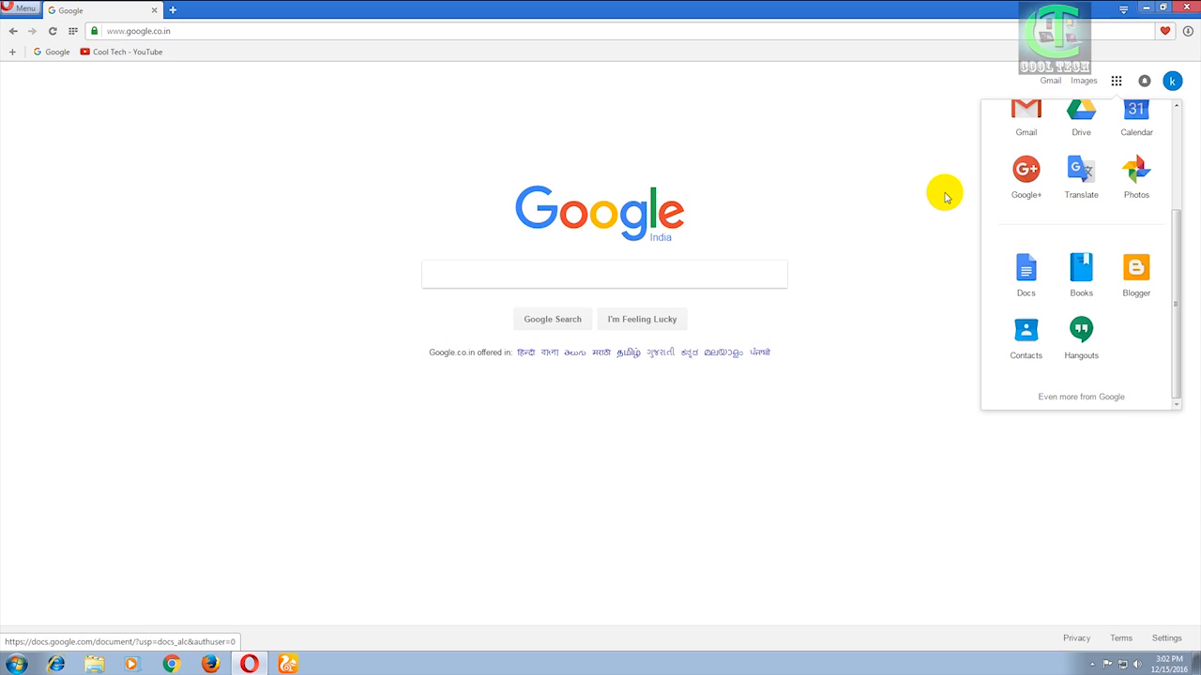
mouse_move(1136, 272)
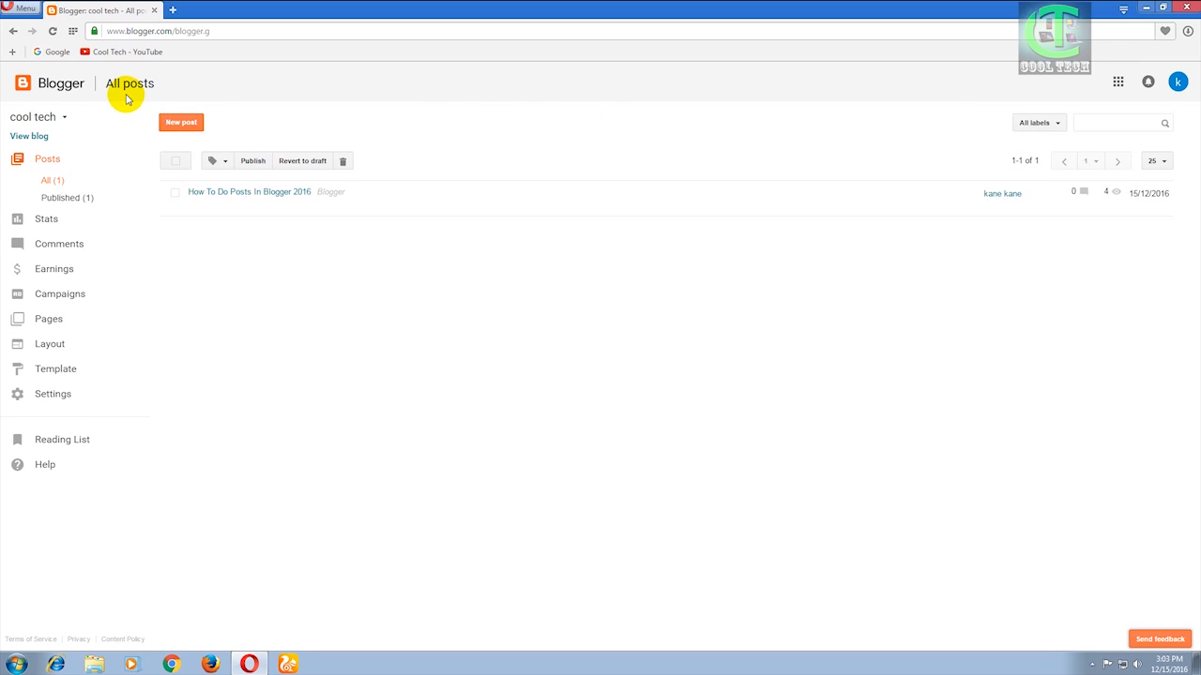
mouse_move(150, 256)
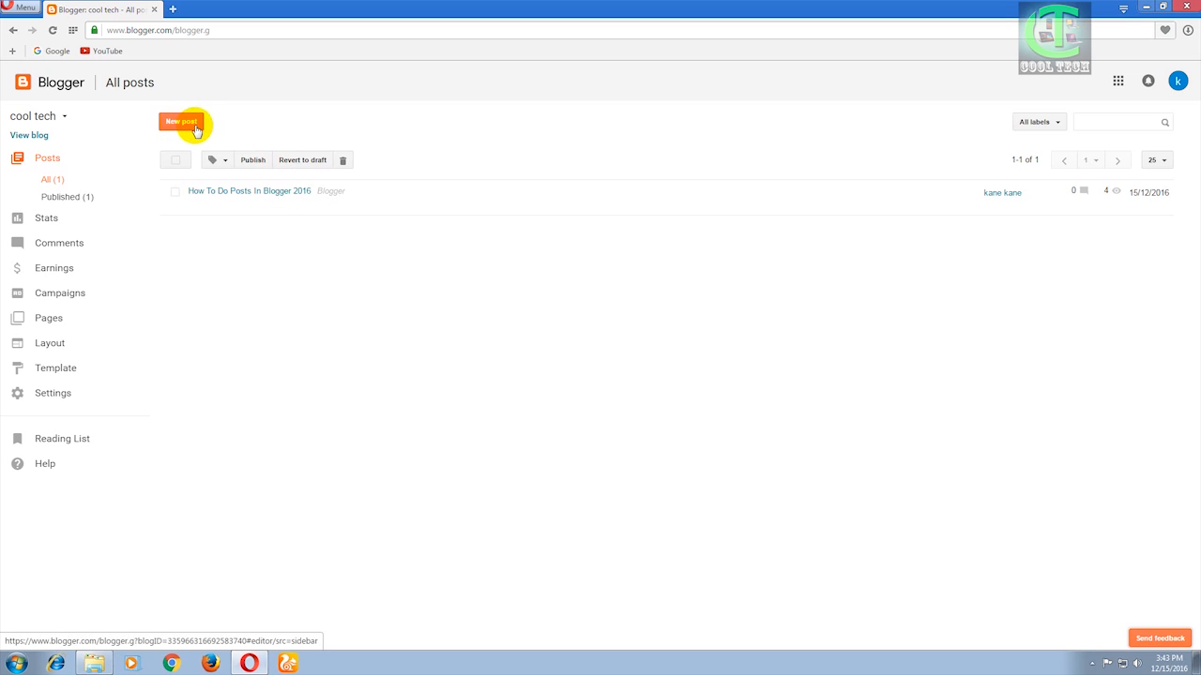
Step: Start a new post and enter the title 'Create Post Title 2016', fixing the typo
left_click(183, 122)
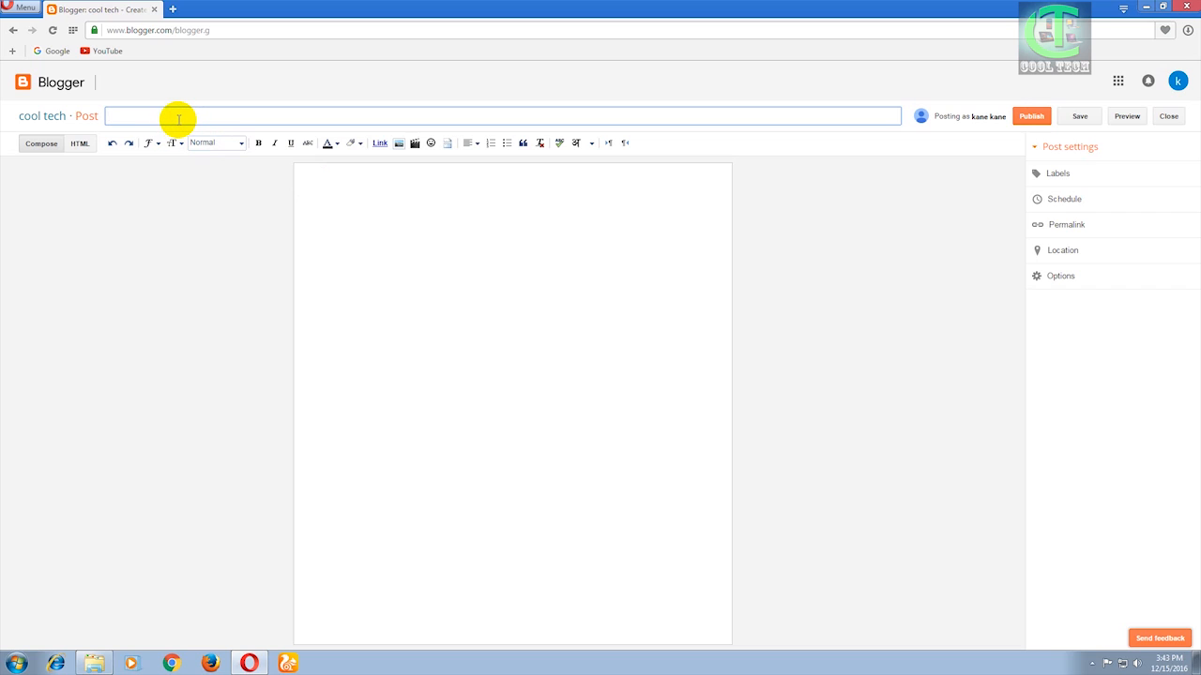
type("C")
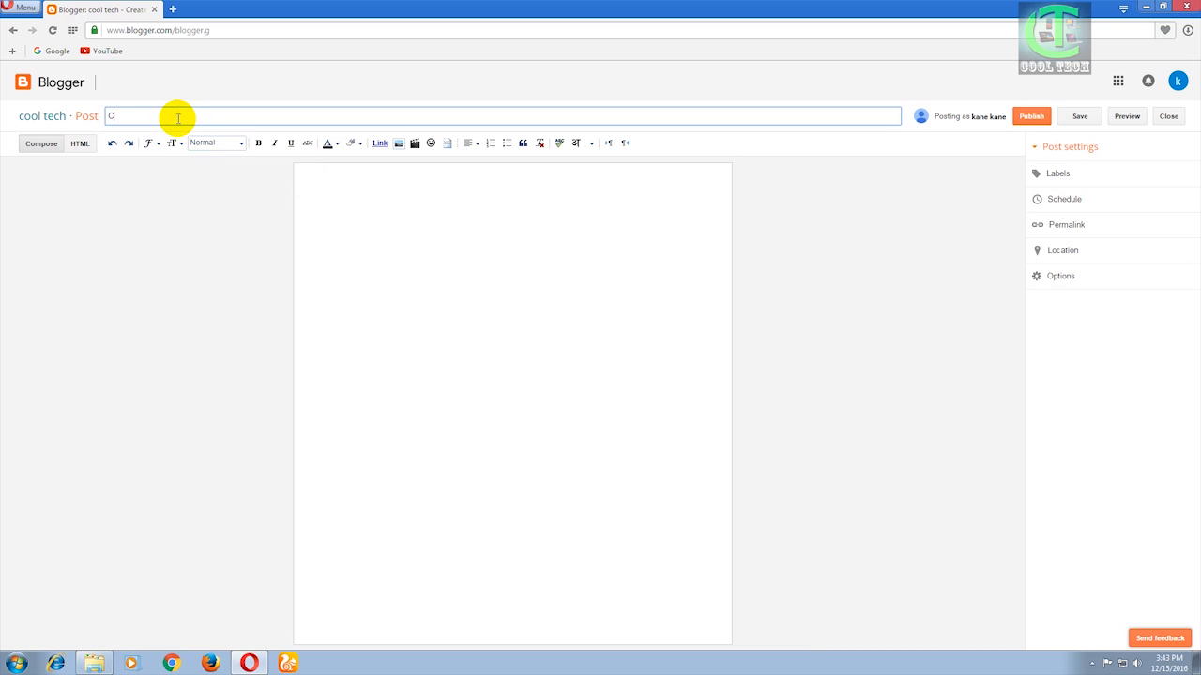
type("reate P")
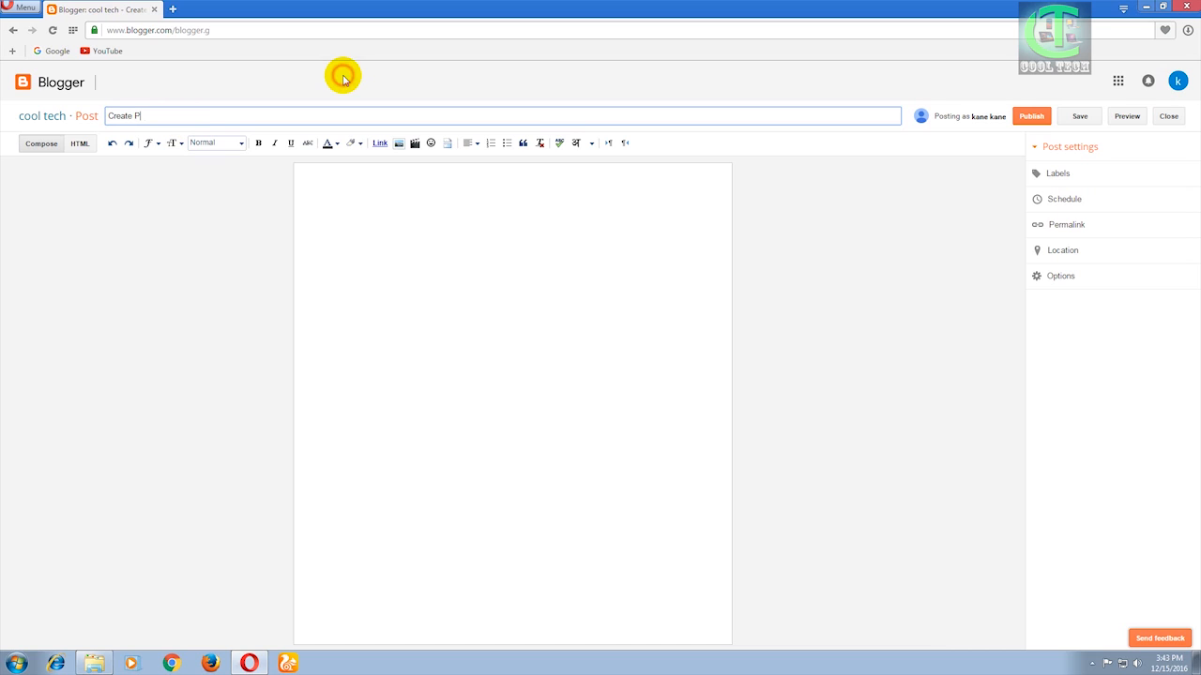
type("ost Tile")
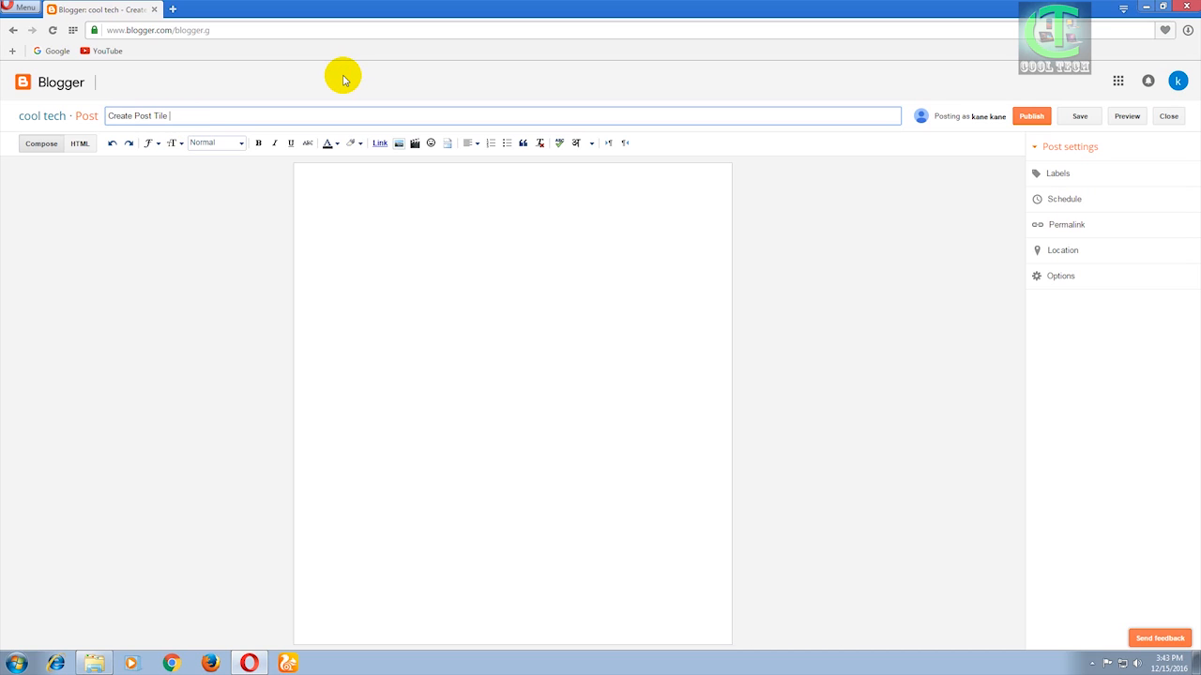
key("BackSpace")
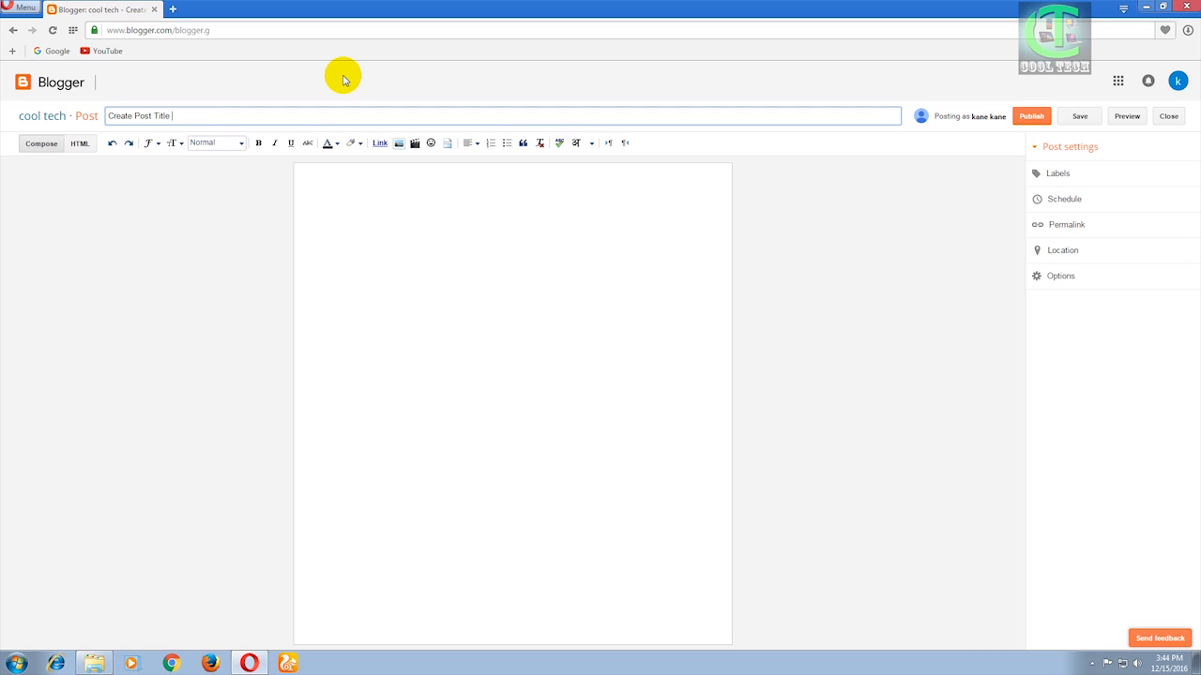
type("2016")
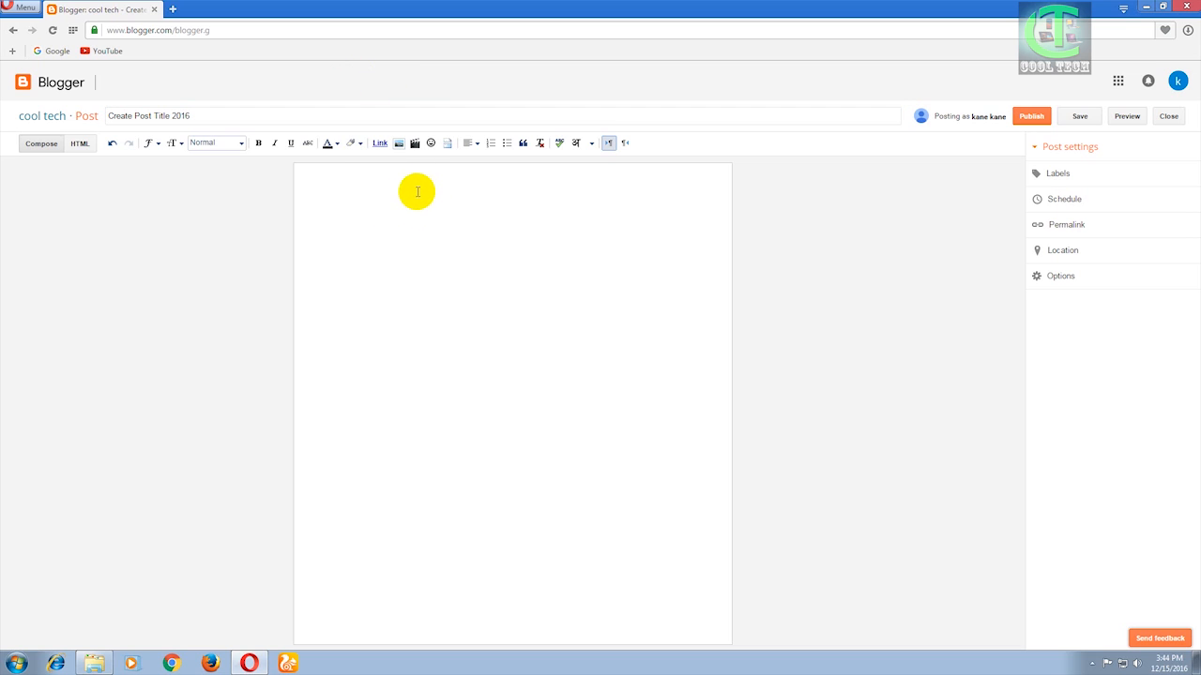
mouse_move(413, 183)
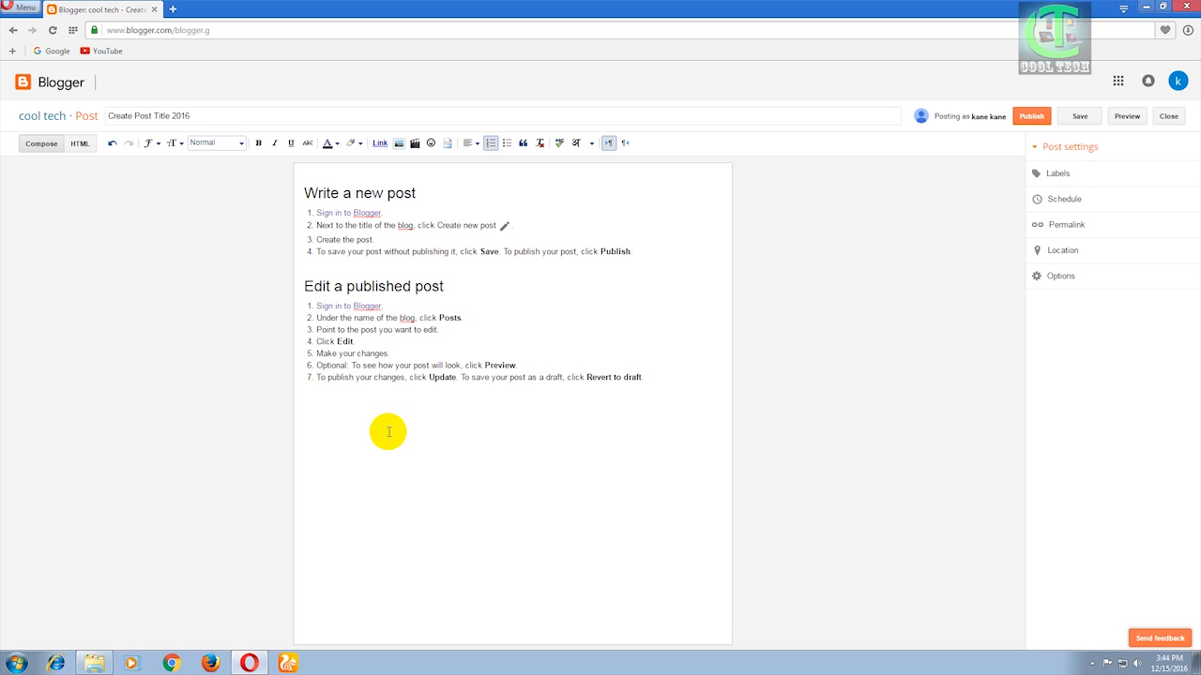
mouse_move(387, 377)
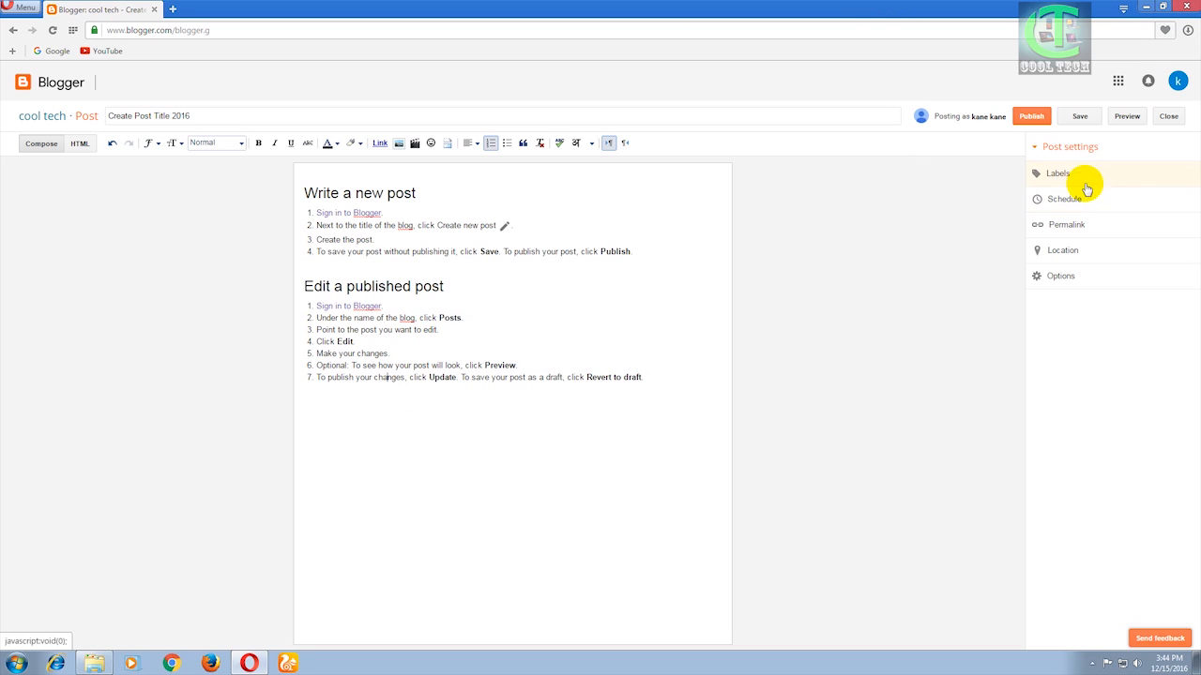
Step: Add the label 'Blogger' to the post and publish it
left_click(1058, 174)
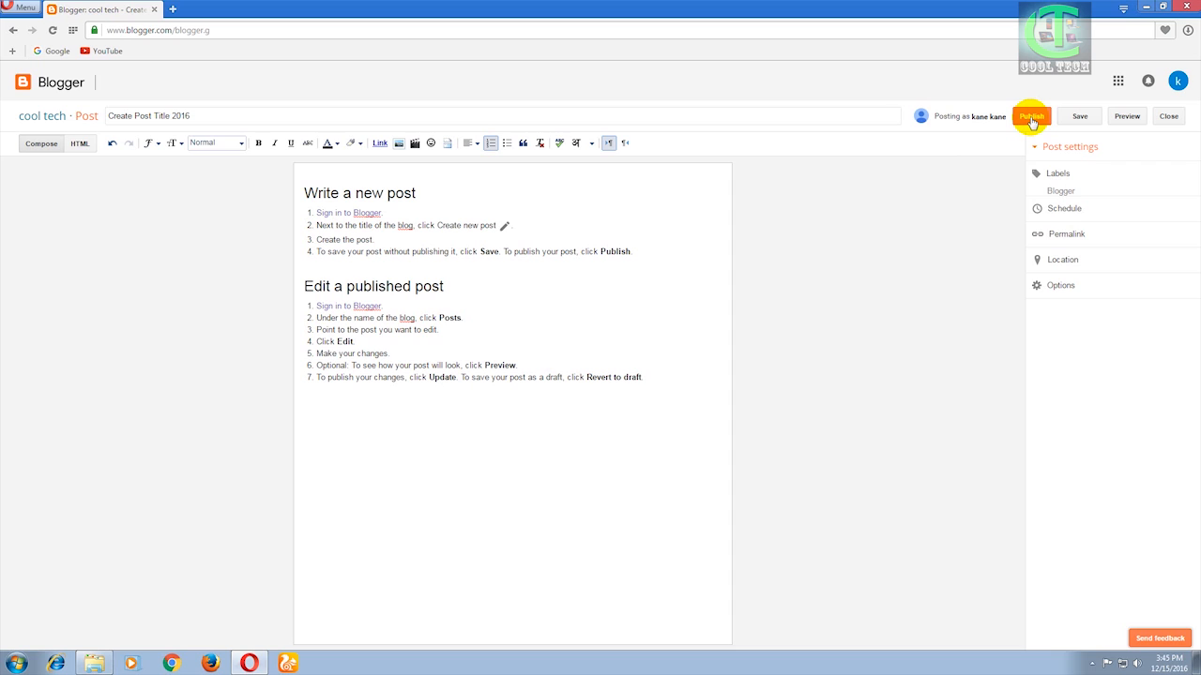
left_click(1032, 115)
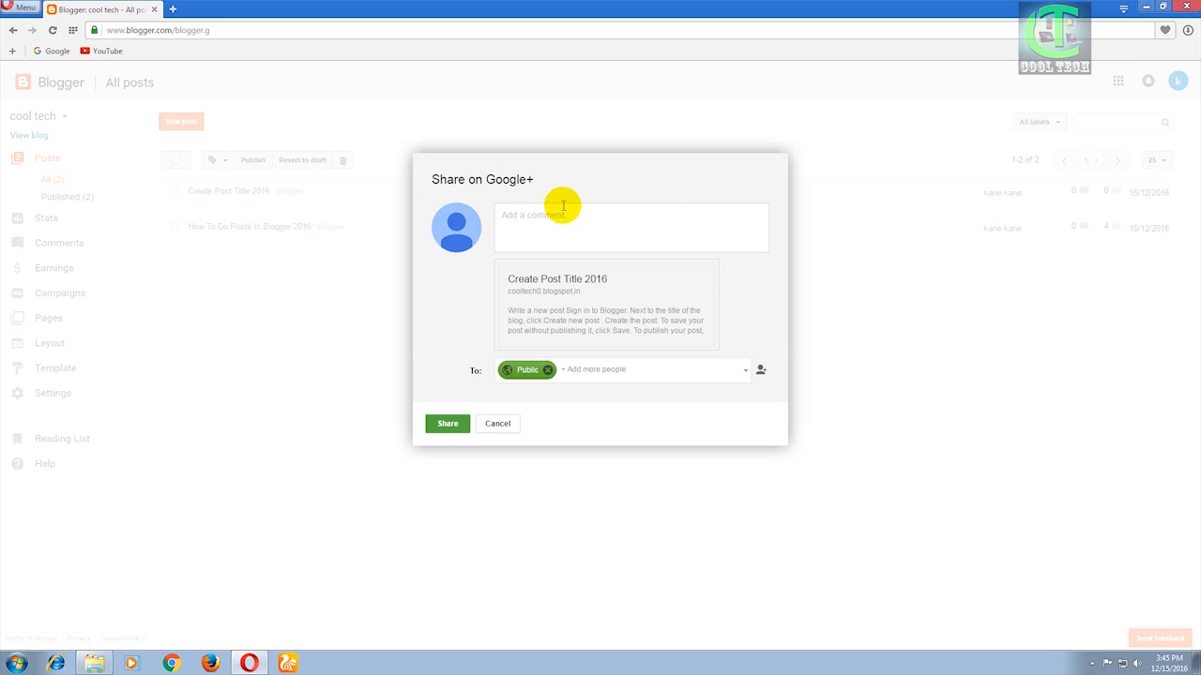
Step: Browse the Google+ share circles, then cancel sharing
left_click(605, 369)
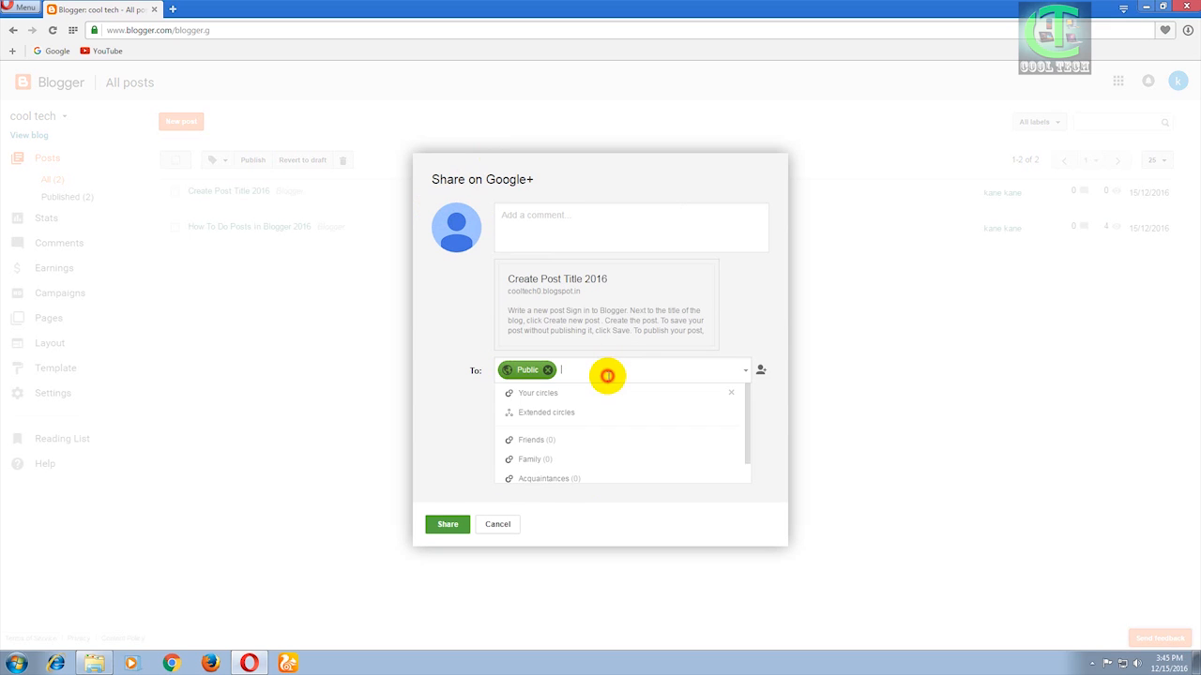
scroll("down", 3)
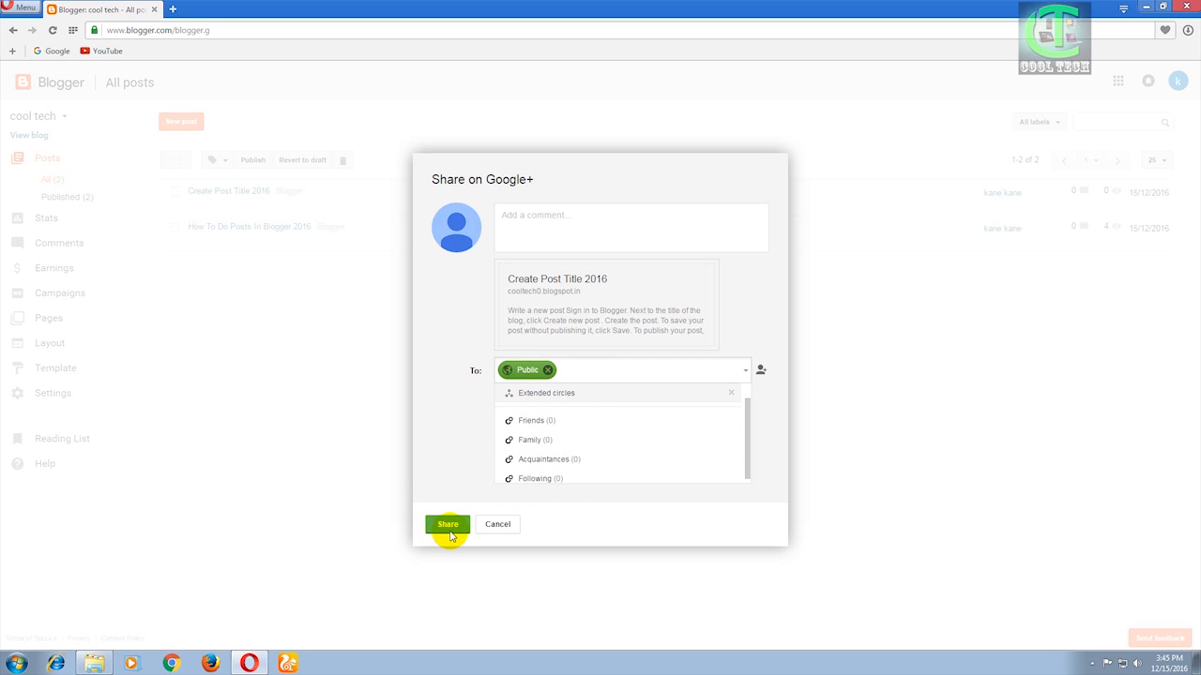
mouse_move(498, 525)
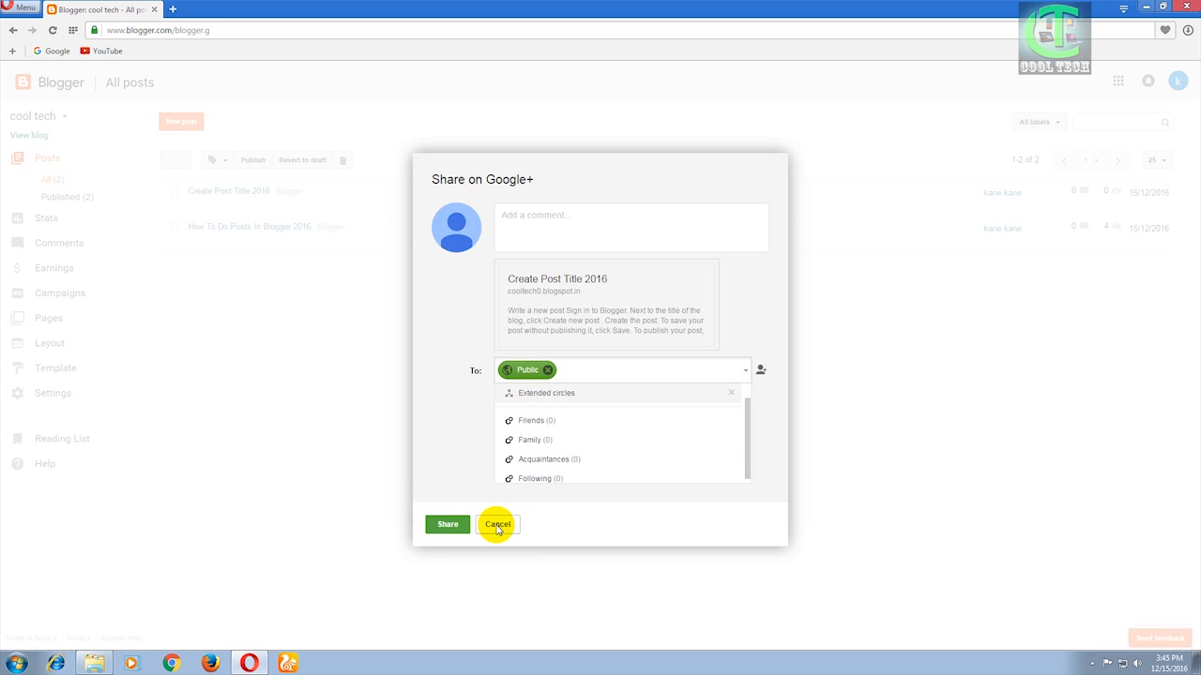
left_click(498, 525)
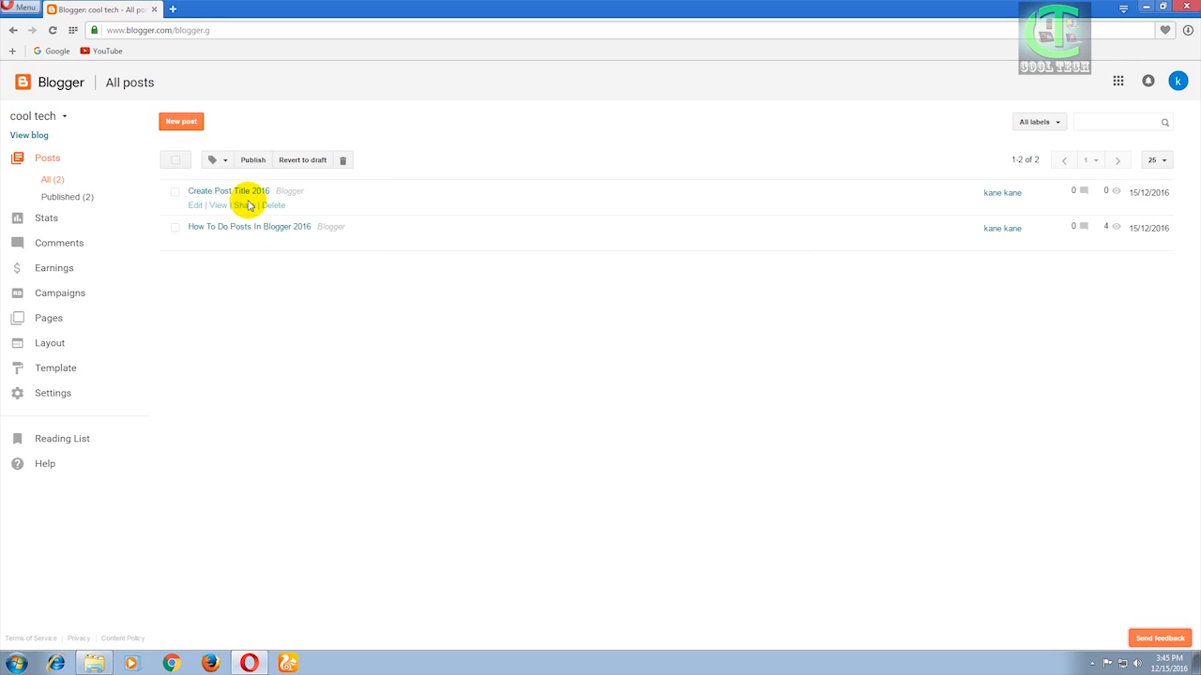
mouse_move(199, 197)
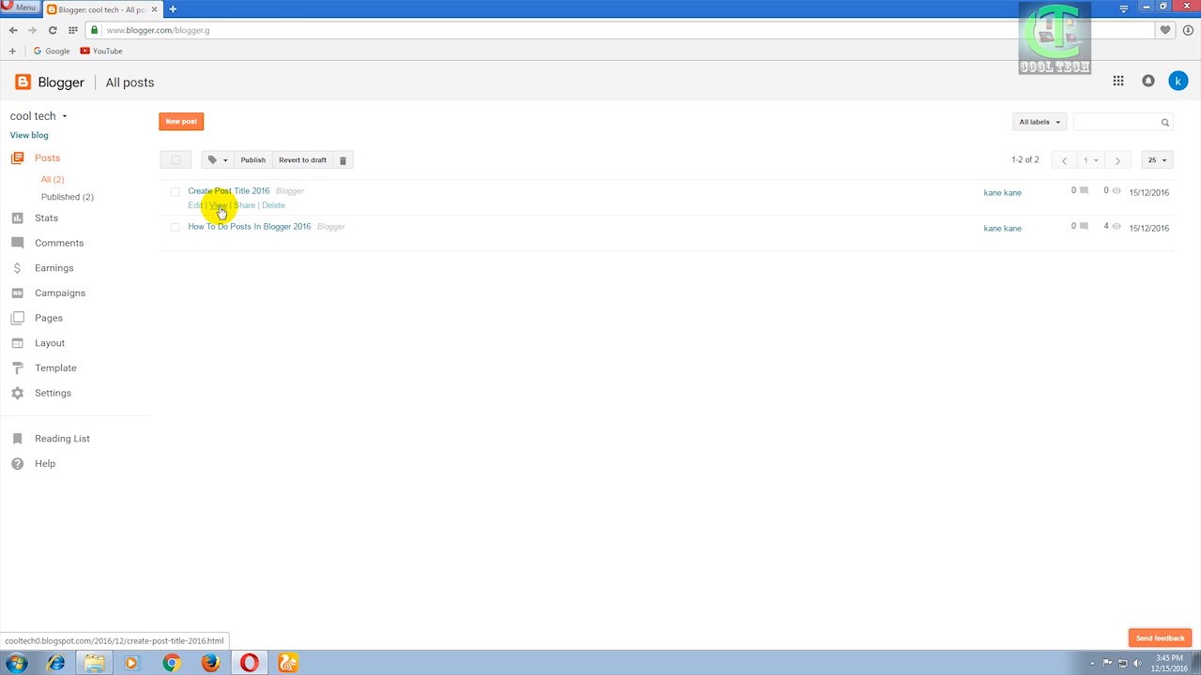
Step: View 'Create Post Title 2016' live on the cool tech blog
left_click(212, 206)
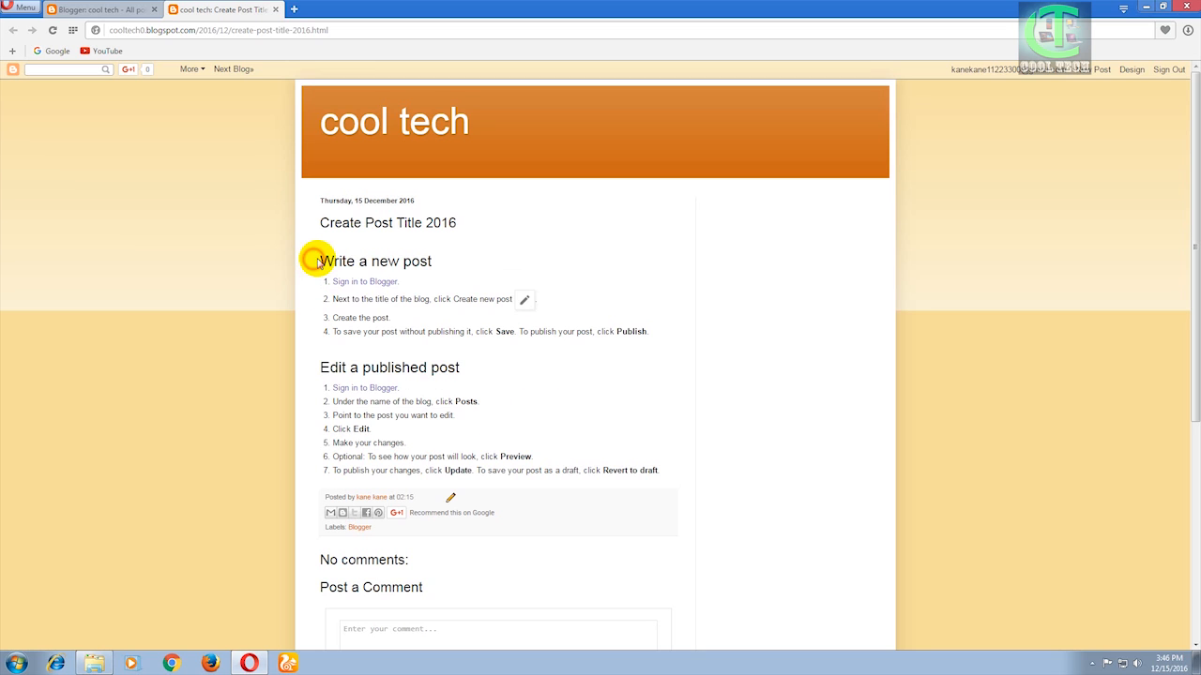
left_click_drag(319, 261, 665, 473)
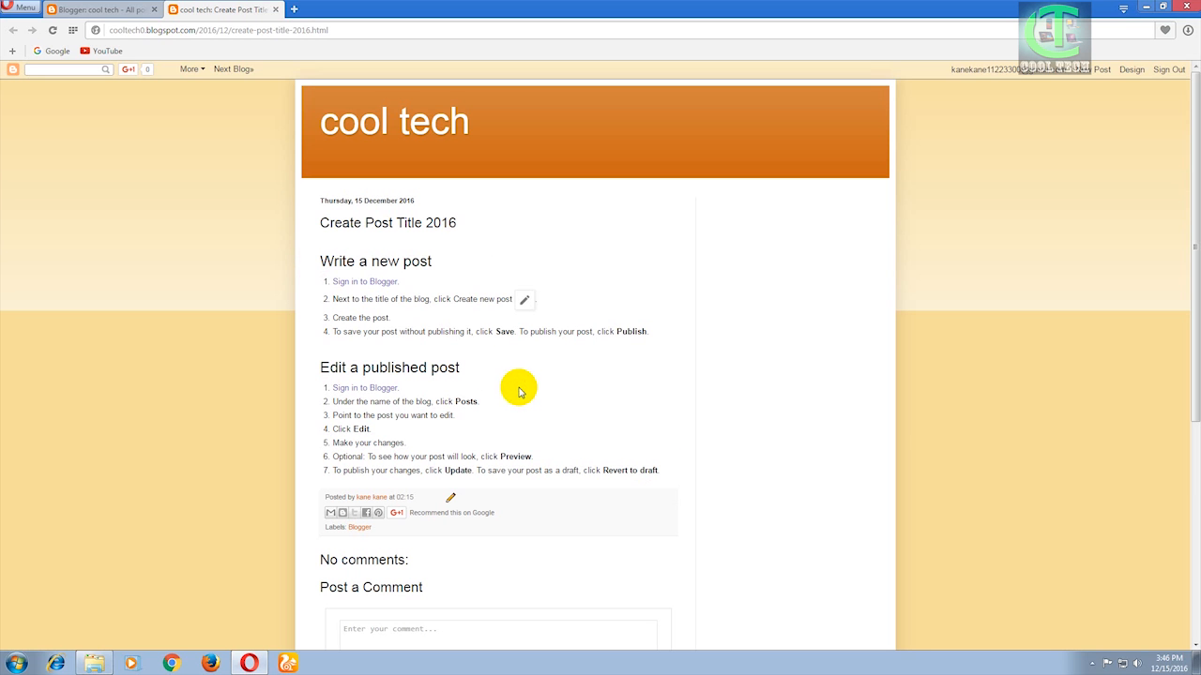
mouse_move(355, 278)
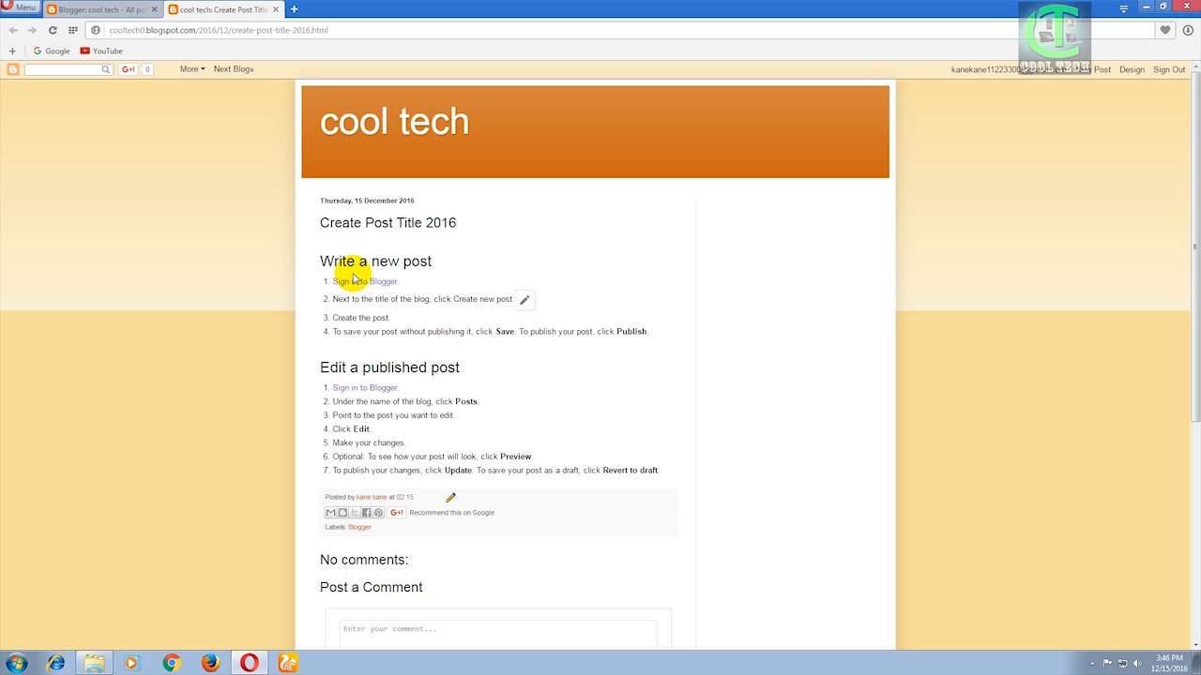